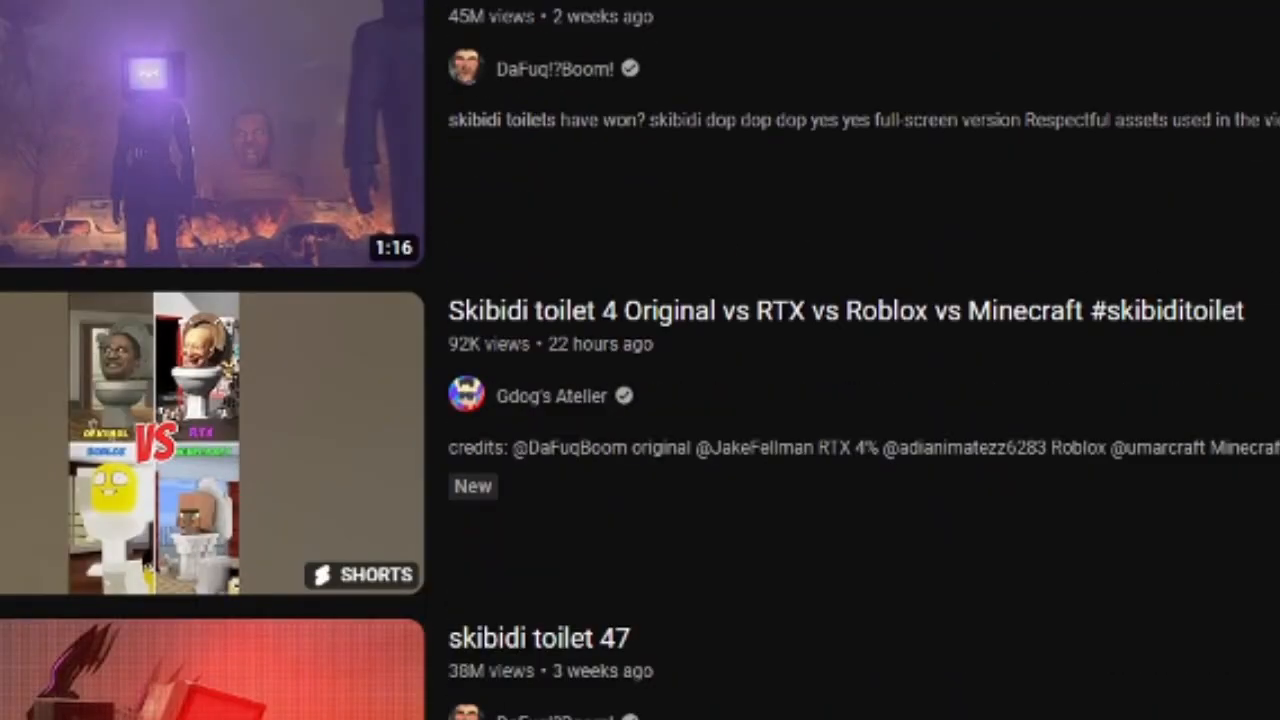
scroll(down, 3)
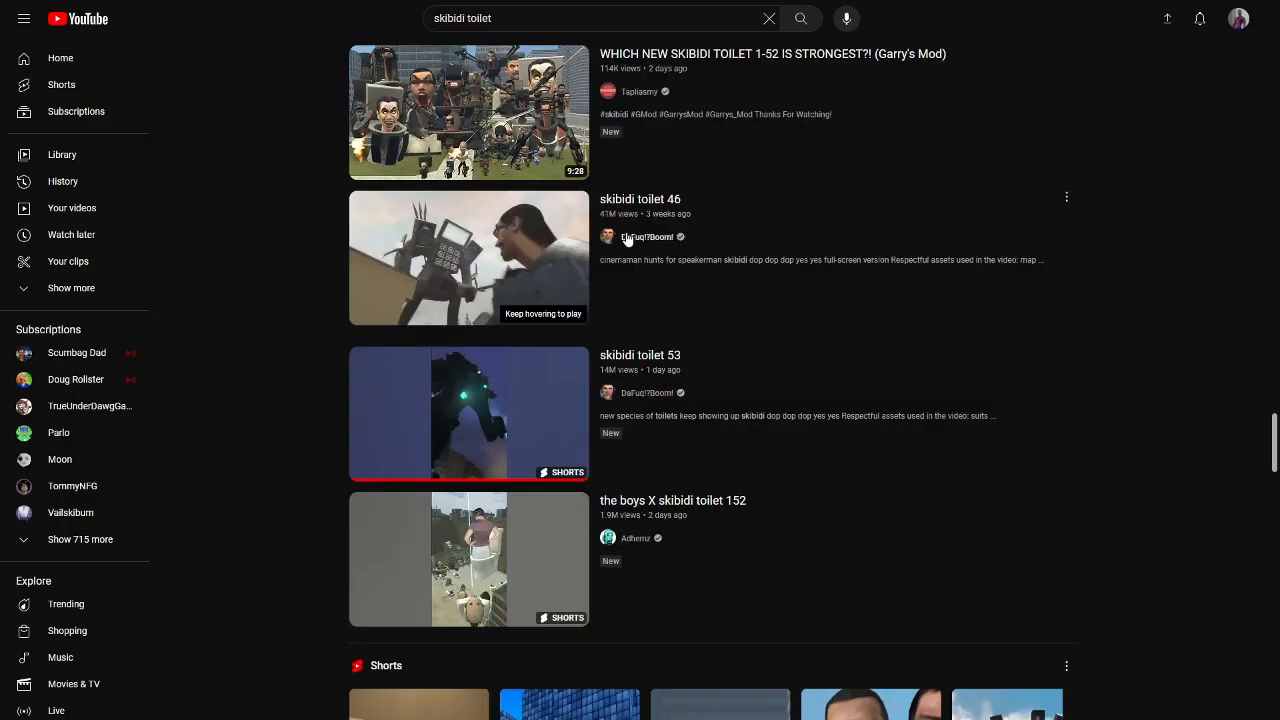
click(646, 237)
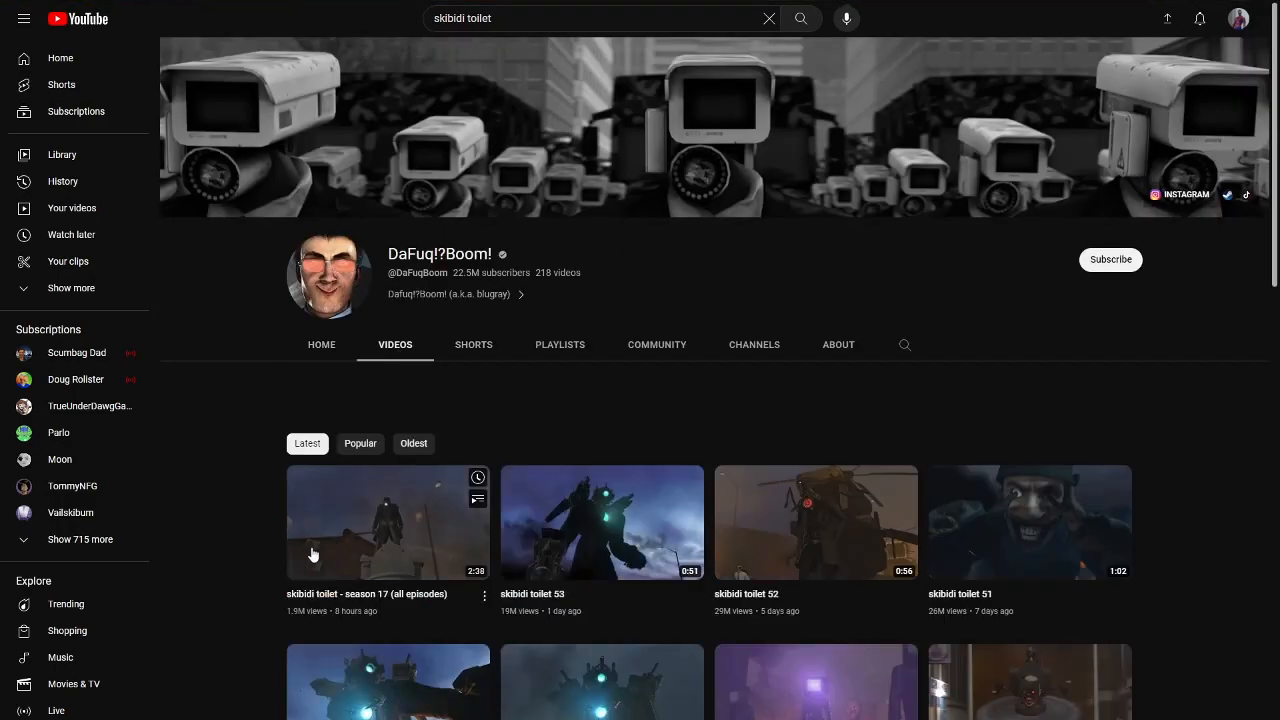
scroll(down, 3)
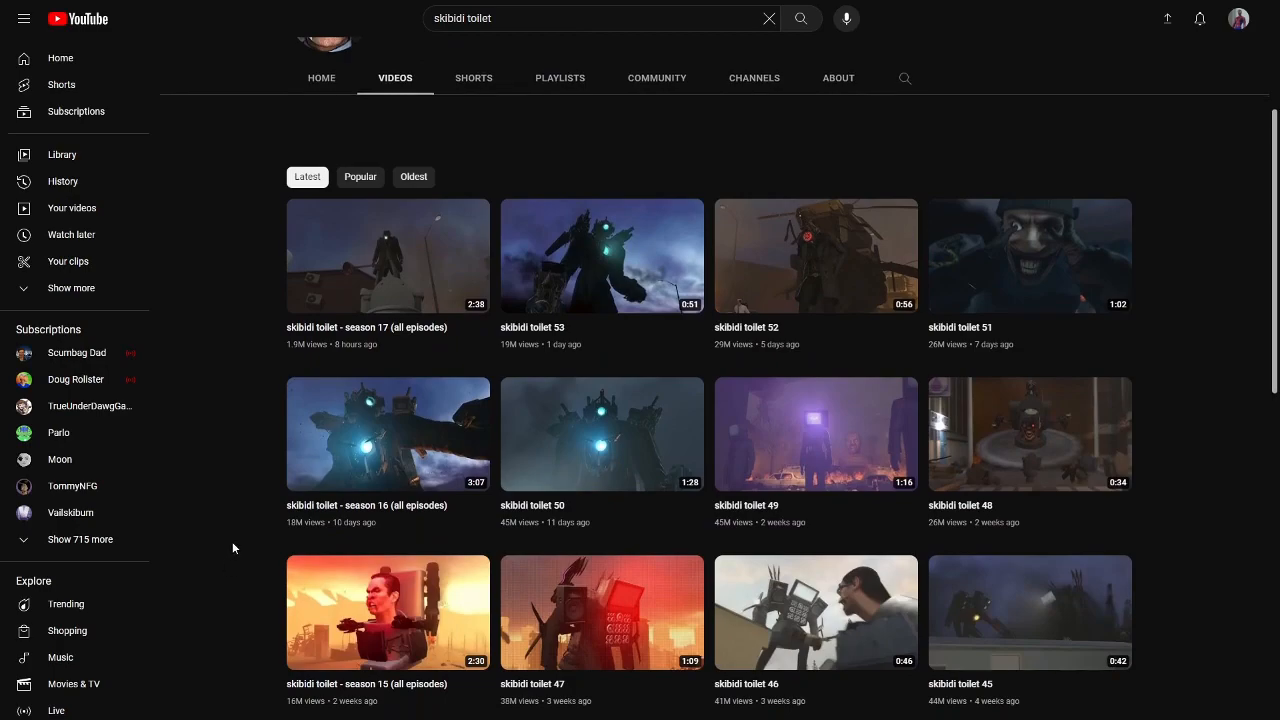
click(602, 255)
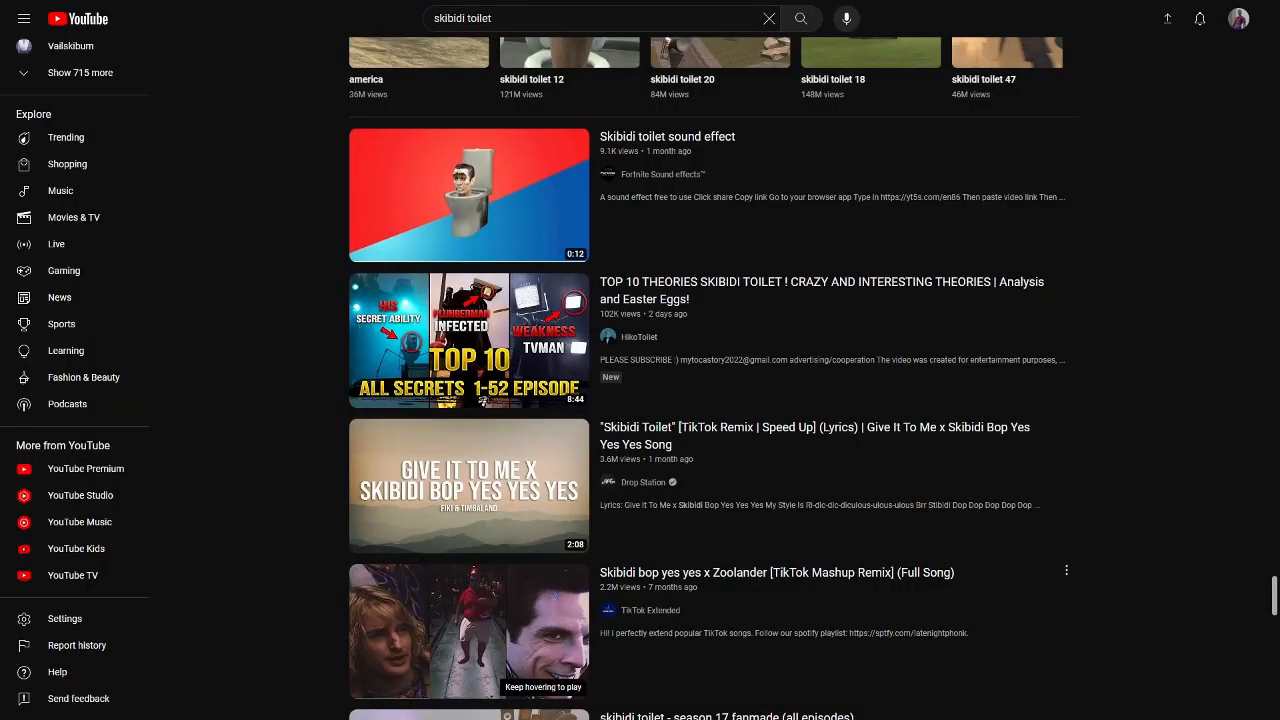
scroll(down, 3)
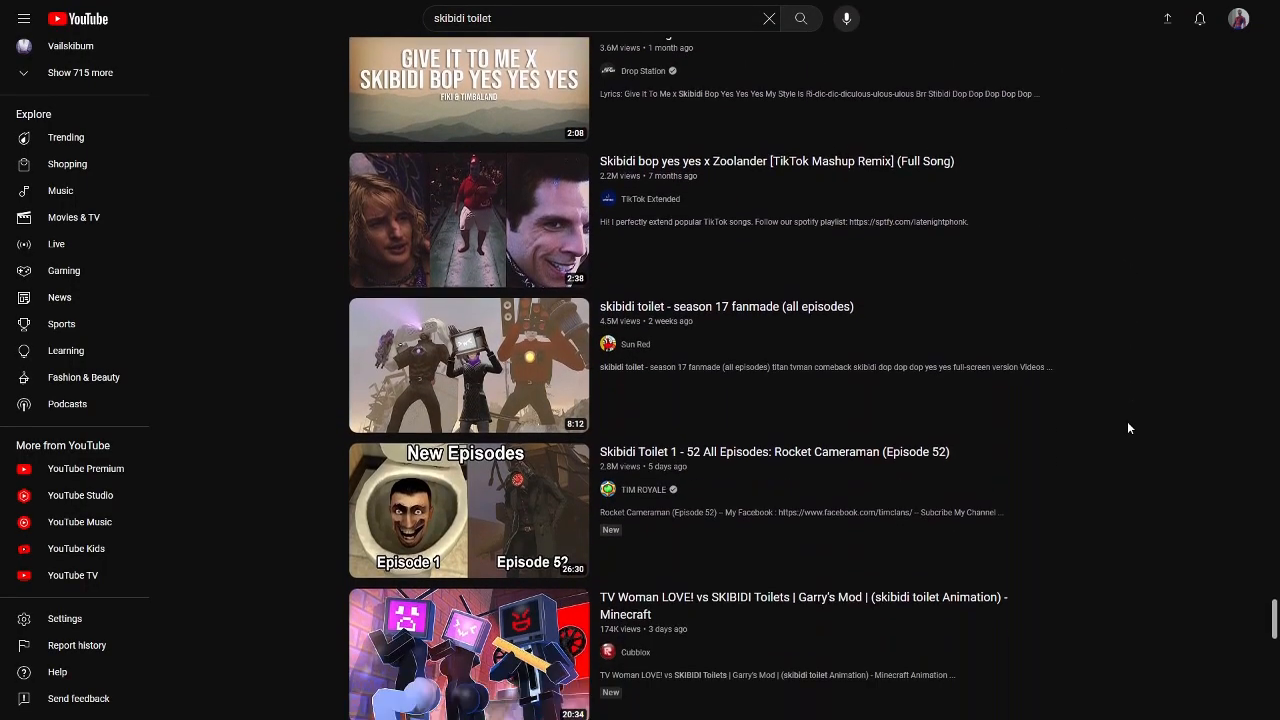
scroll(down, 3)
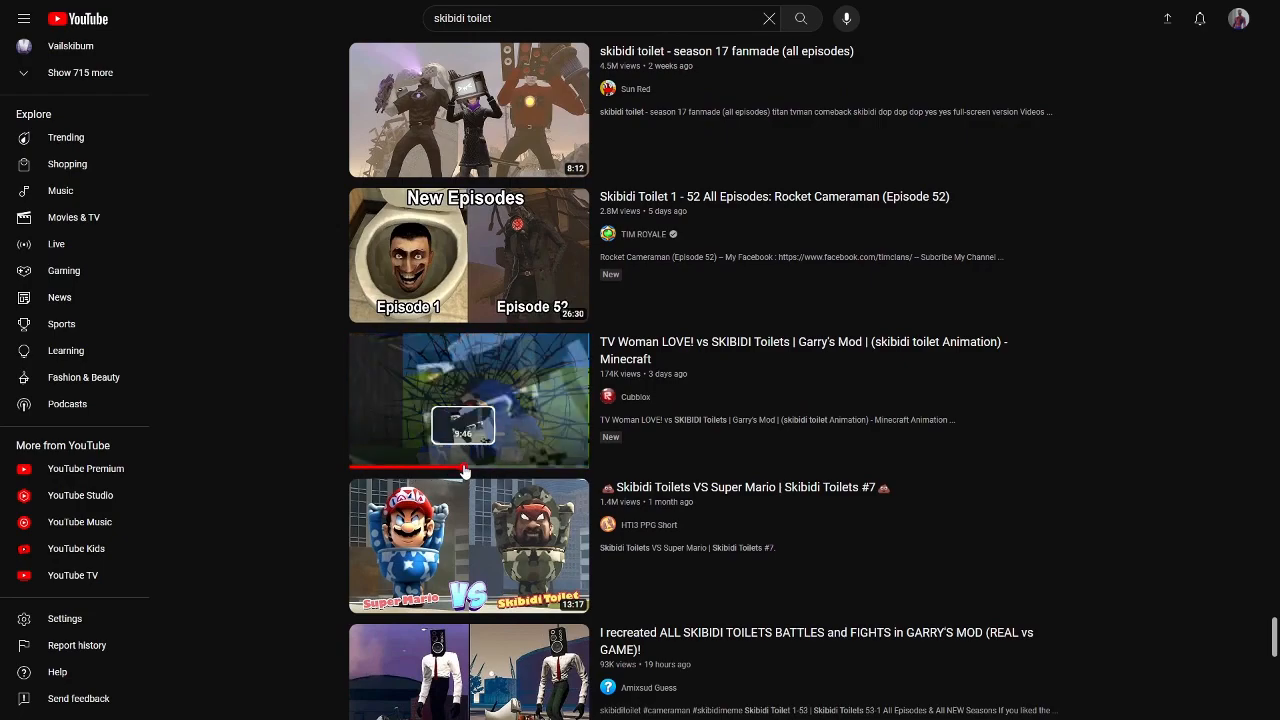
mouse_move(486, 474)
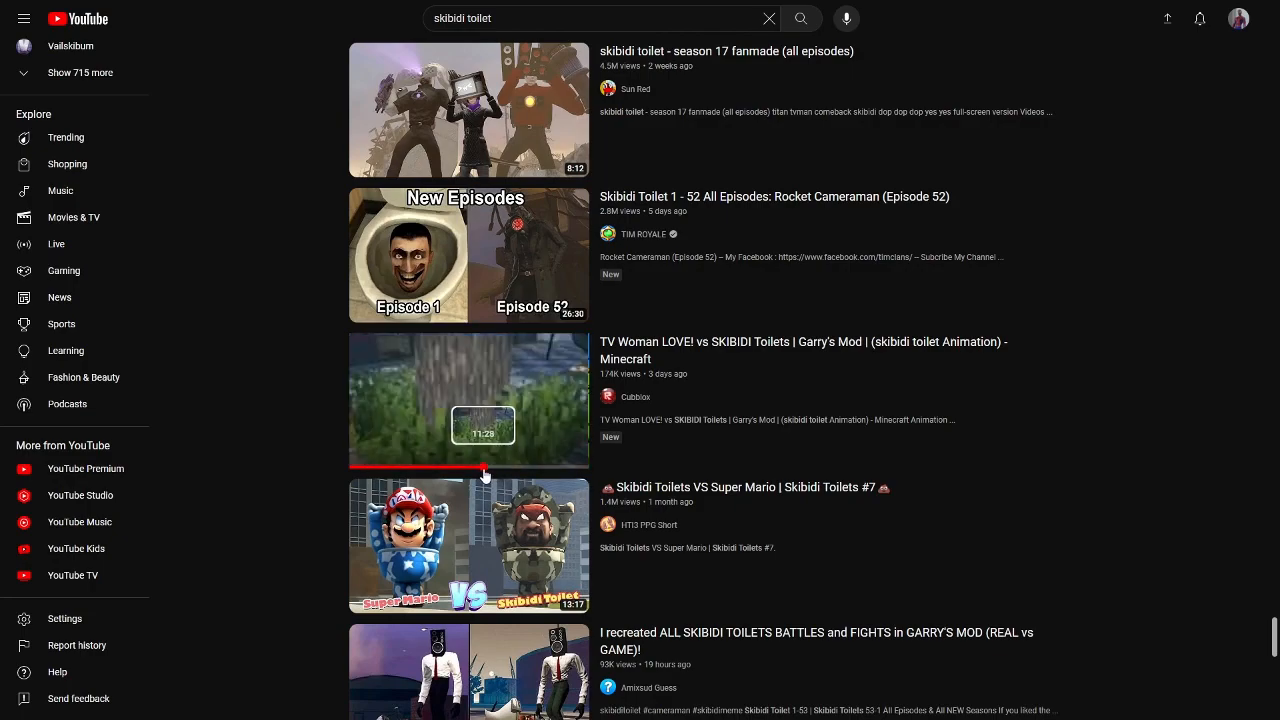
mouse_move(520, 473)
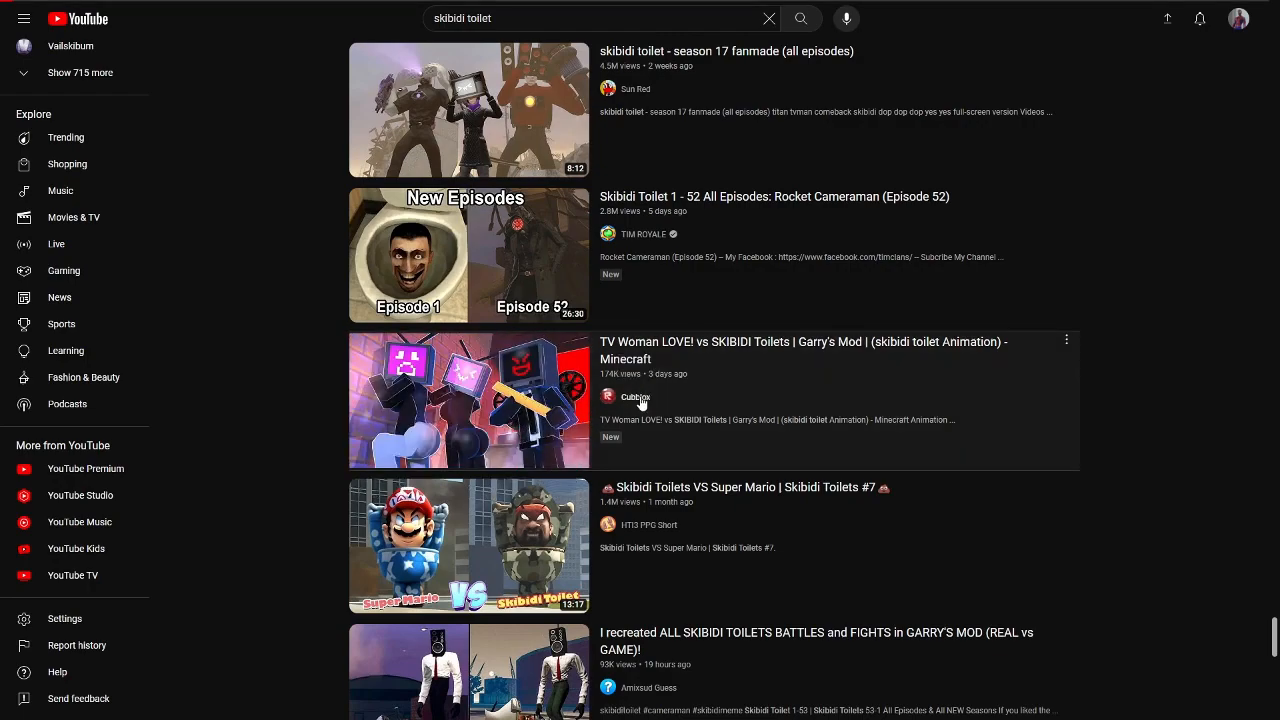
click(626, 397)
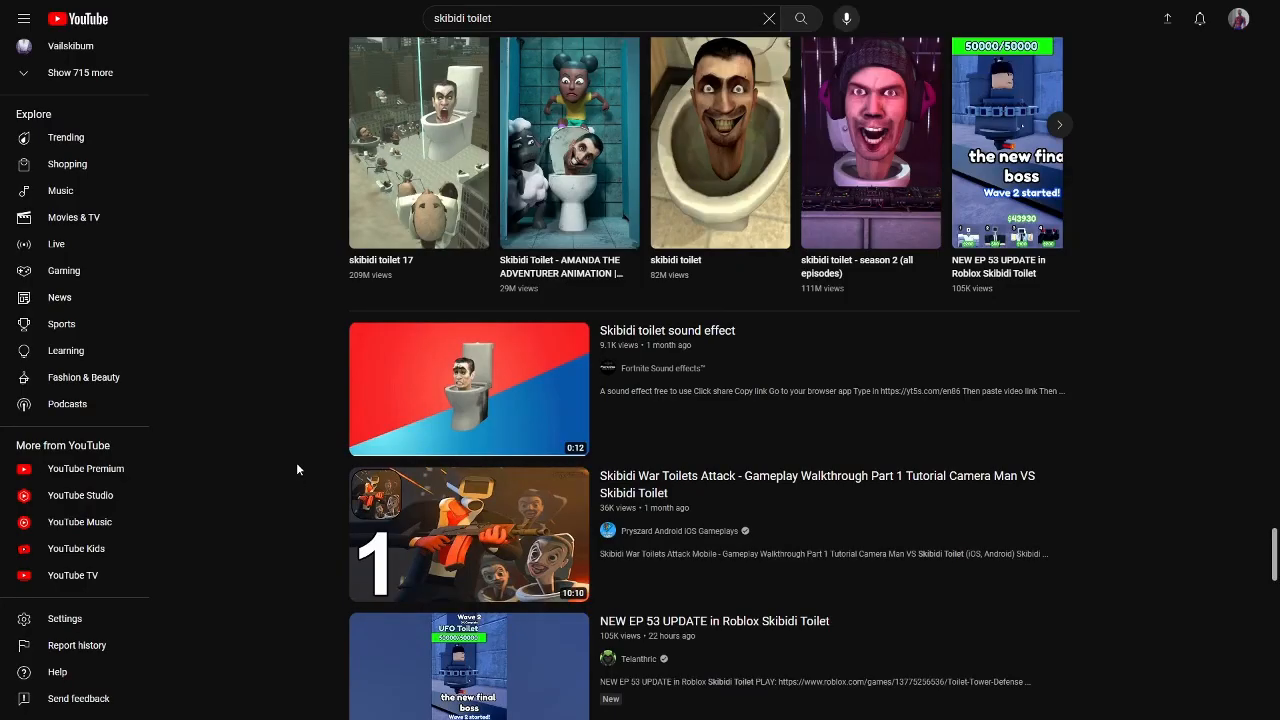
mouse_move(434, 510)
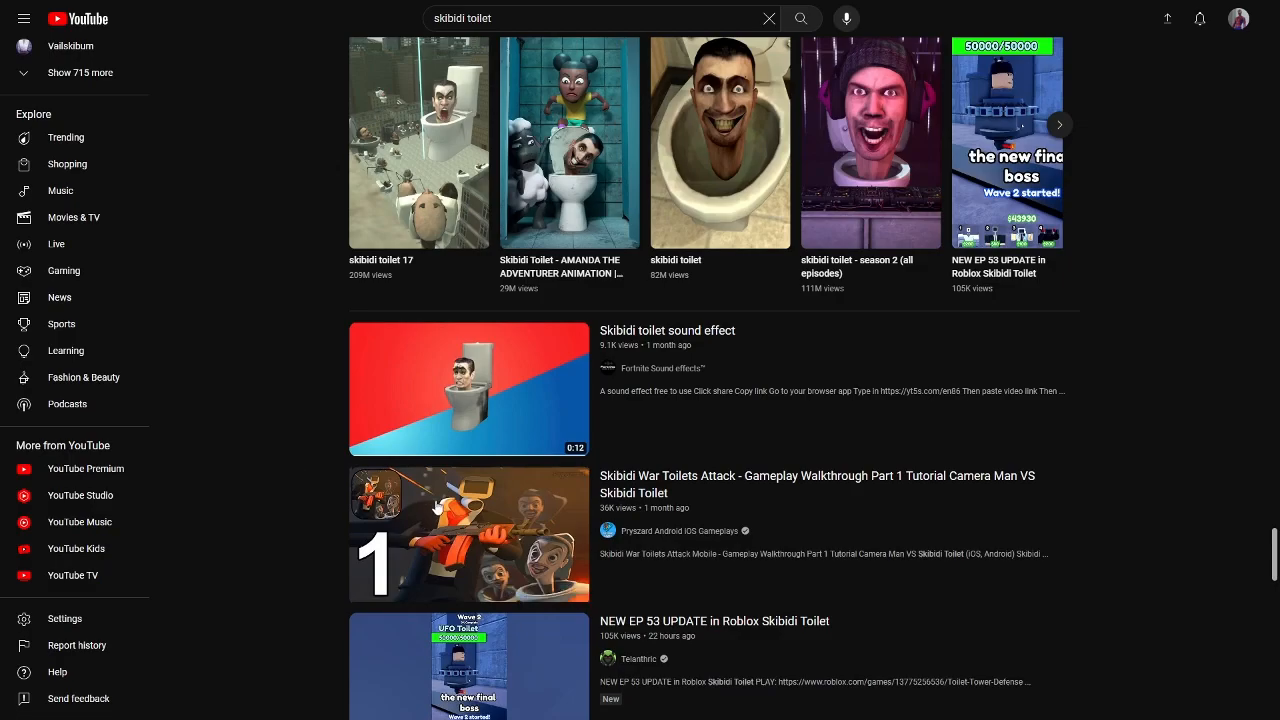
scroll(down, 3)
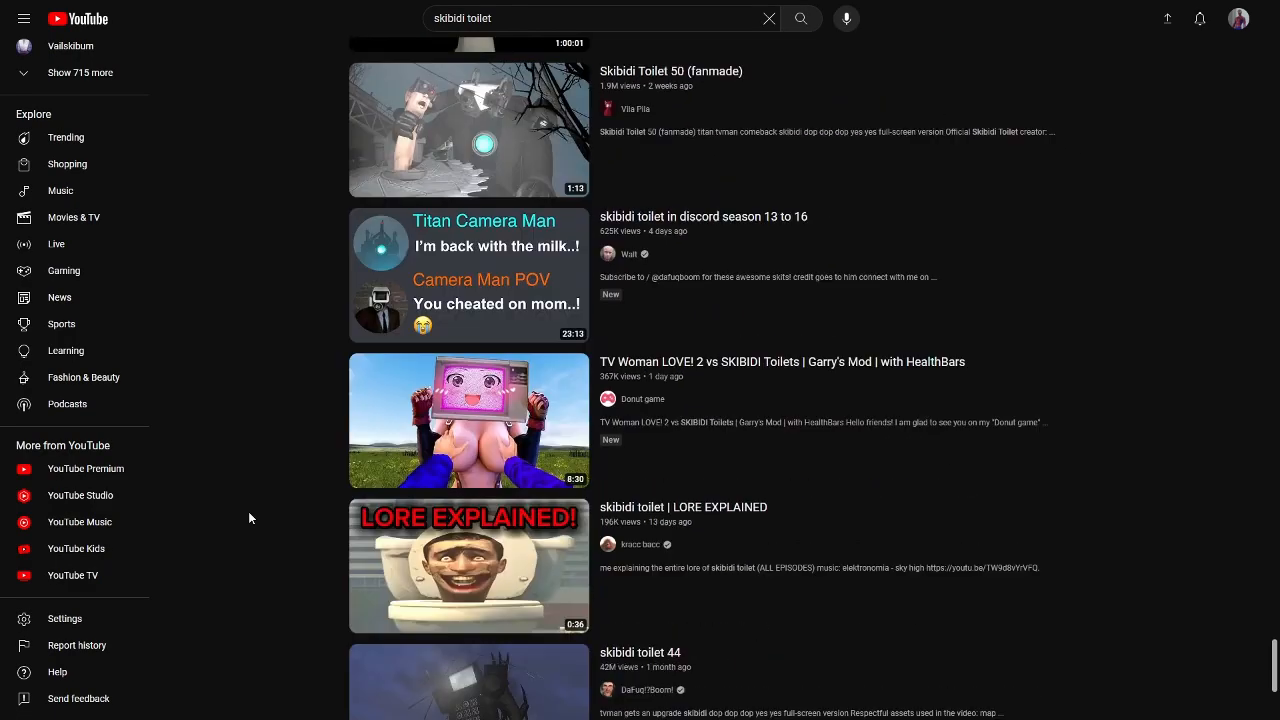